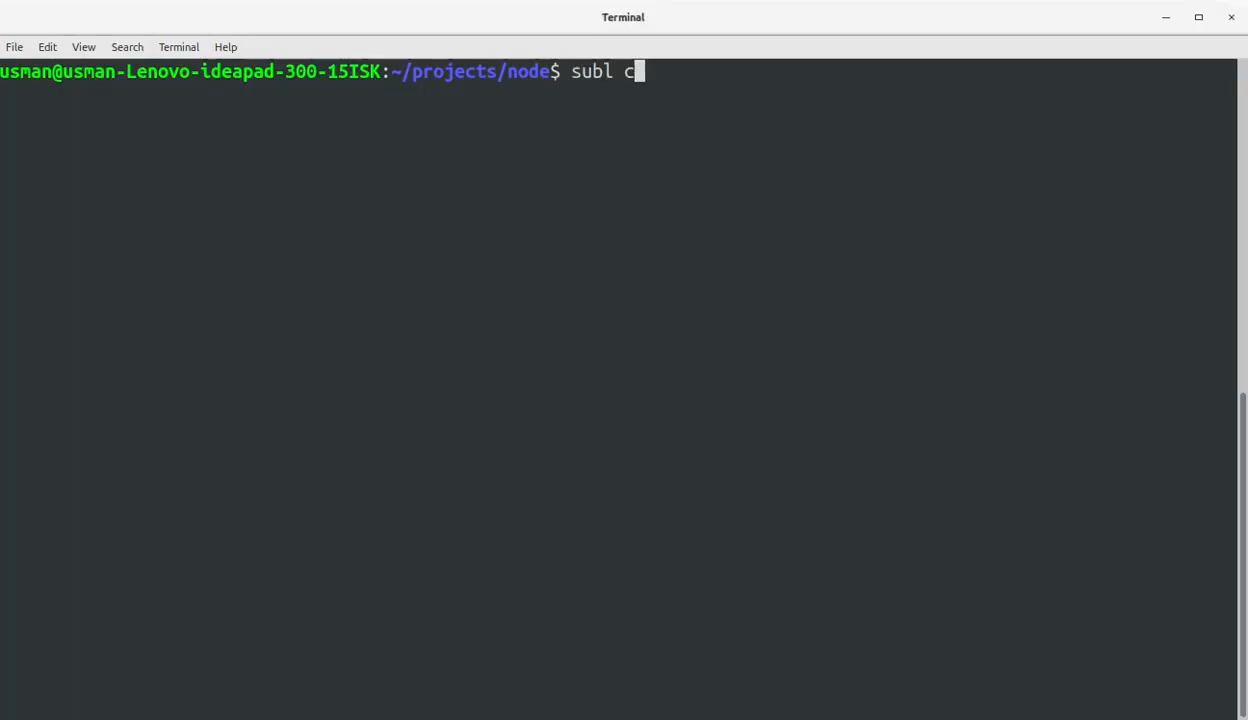
Step: Open consolemodule.js in Sublime Text and write console.log('Hello Techweber');
text(onsol)
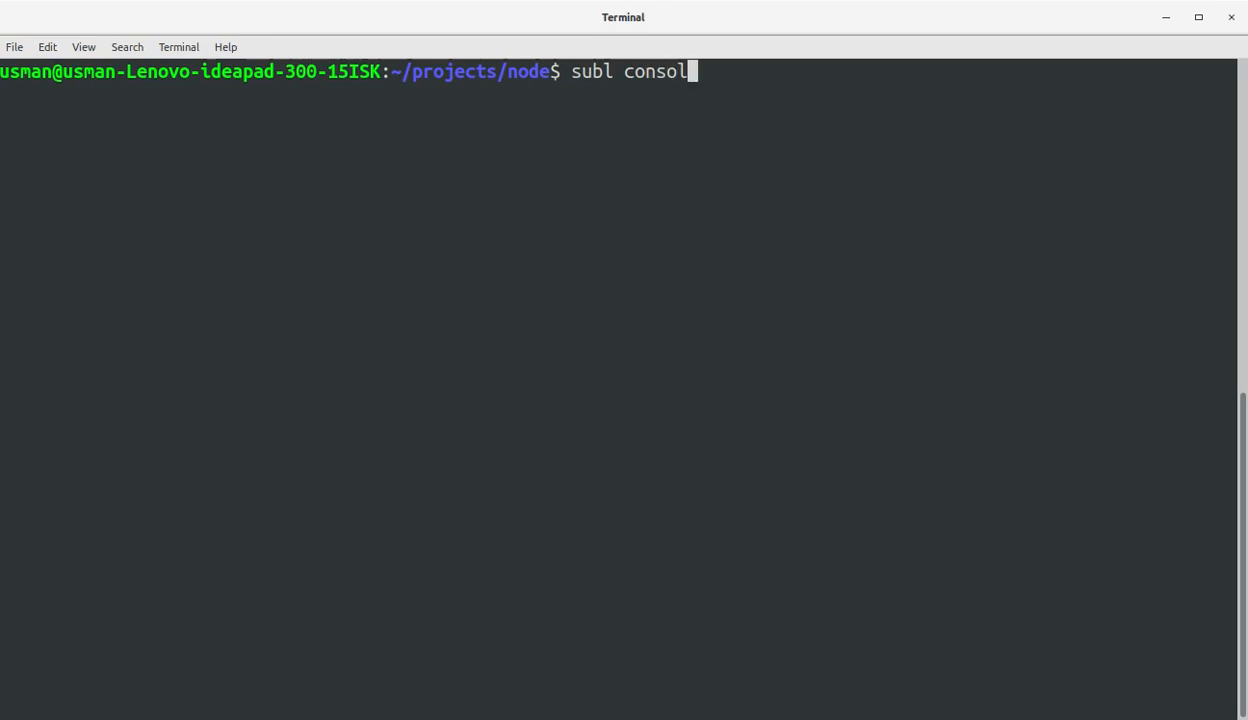
text(emodule.s)
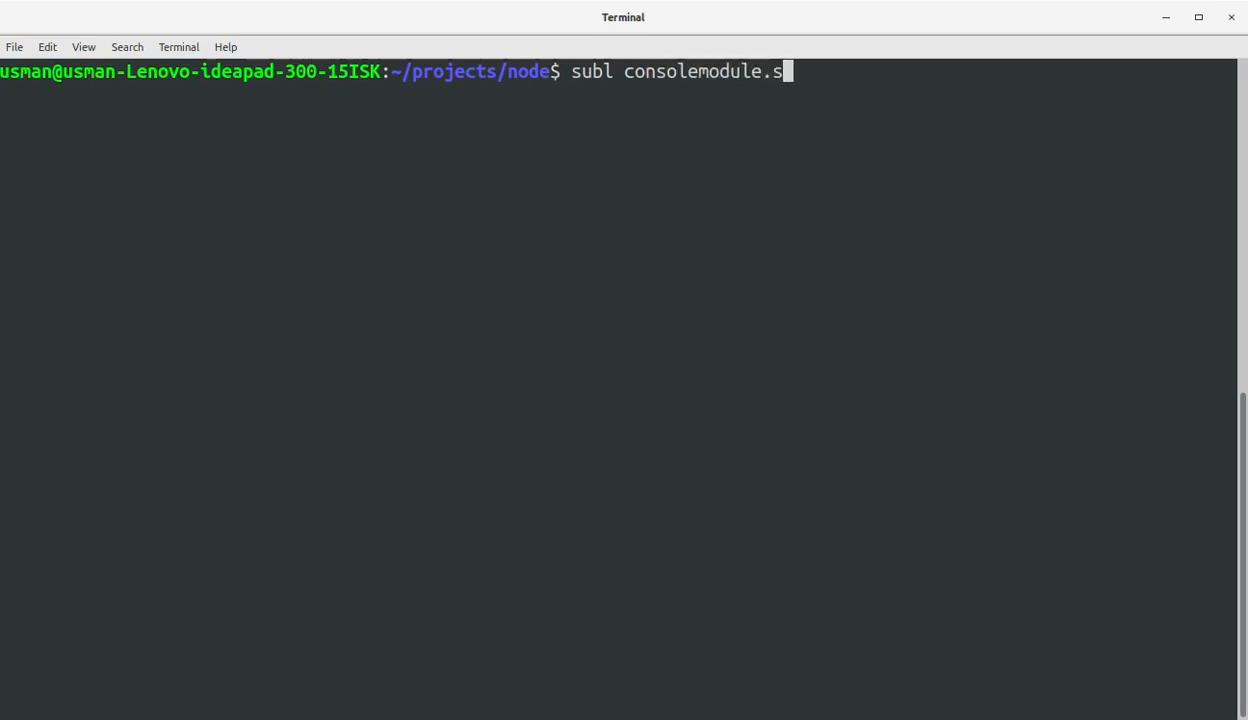
key(Return)
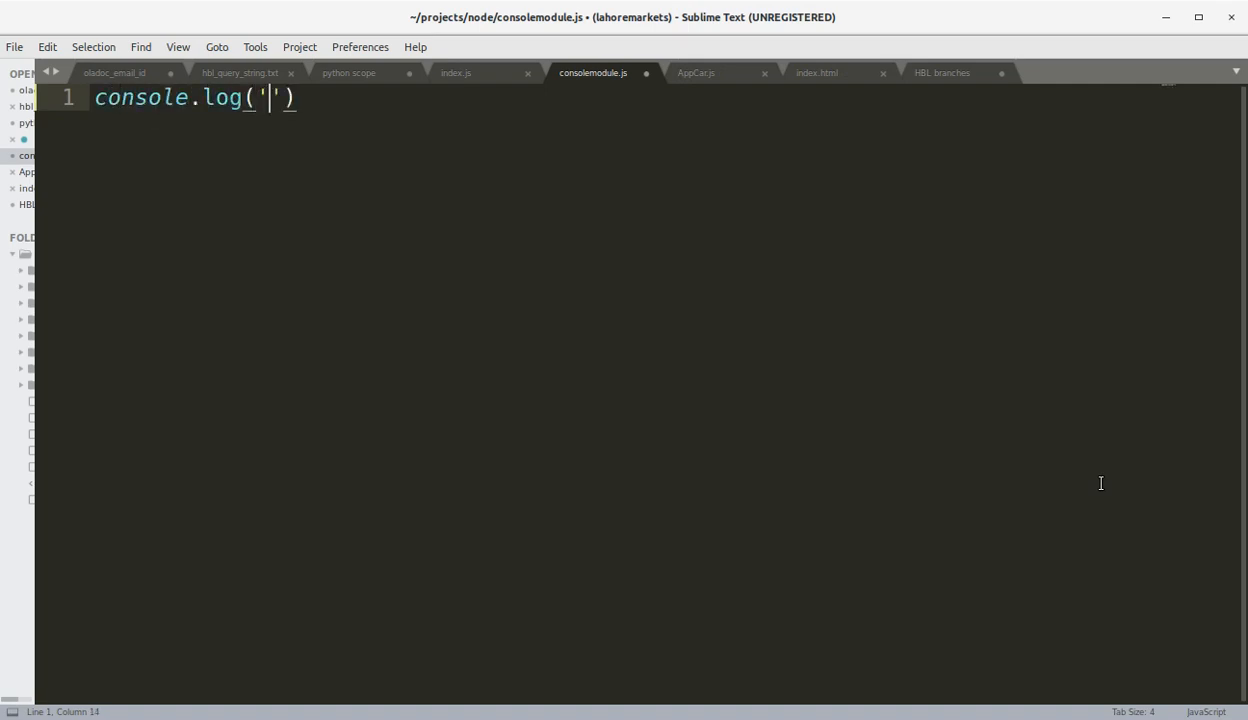
text(Hello Techw)
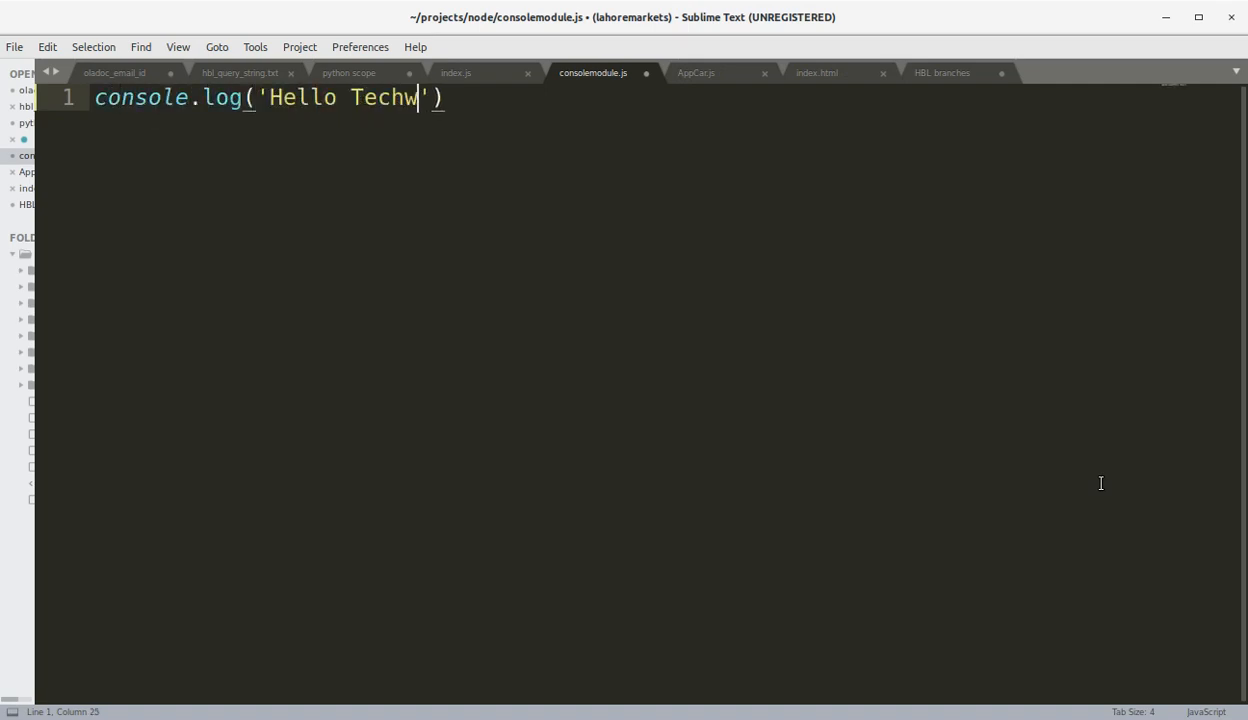
text(eber';)
text(no)
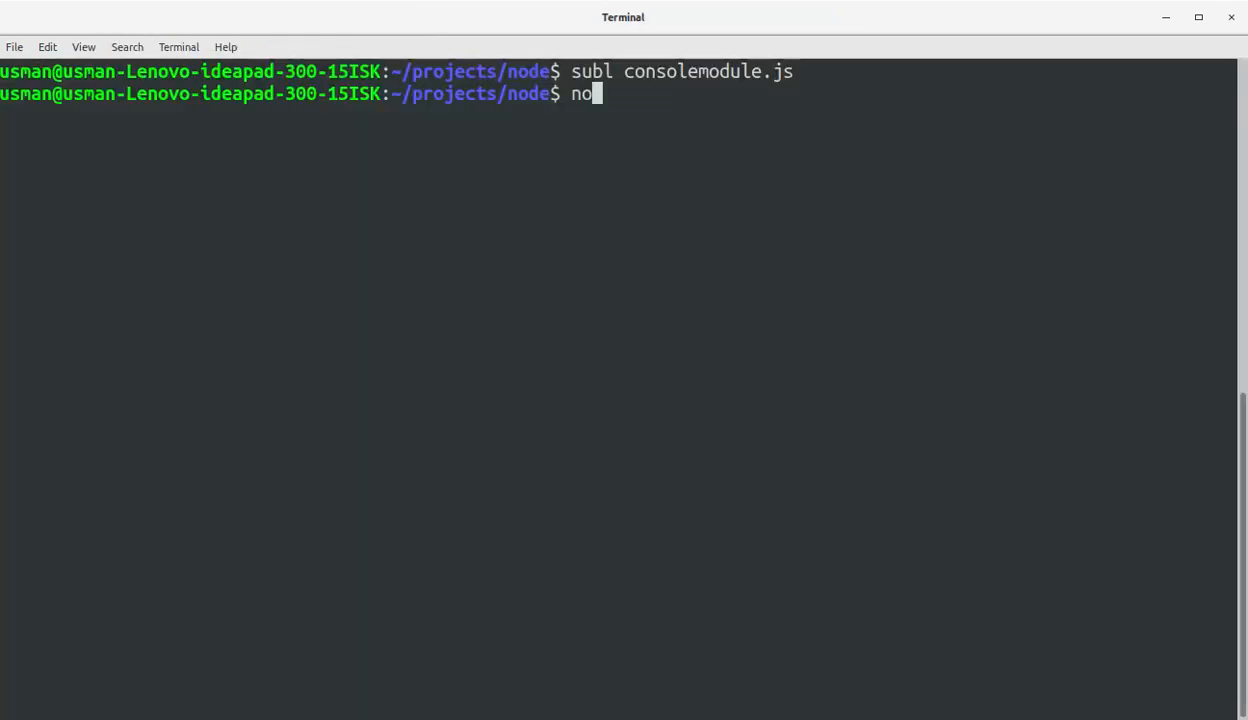
Step: Run node consolemodule.js to print Hello Techweber, then switch back to Sublime Text
text(de consolemodule.js)
key(Return)
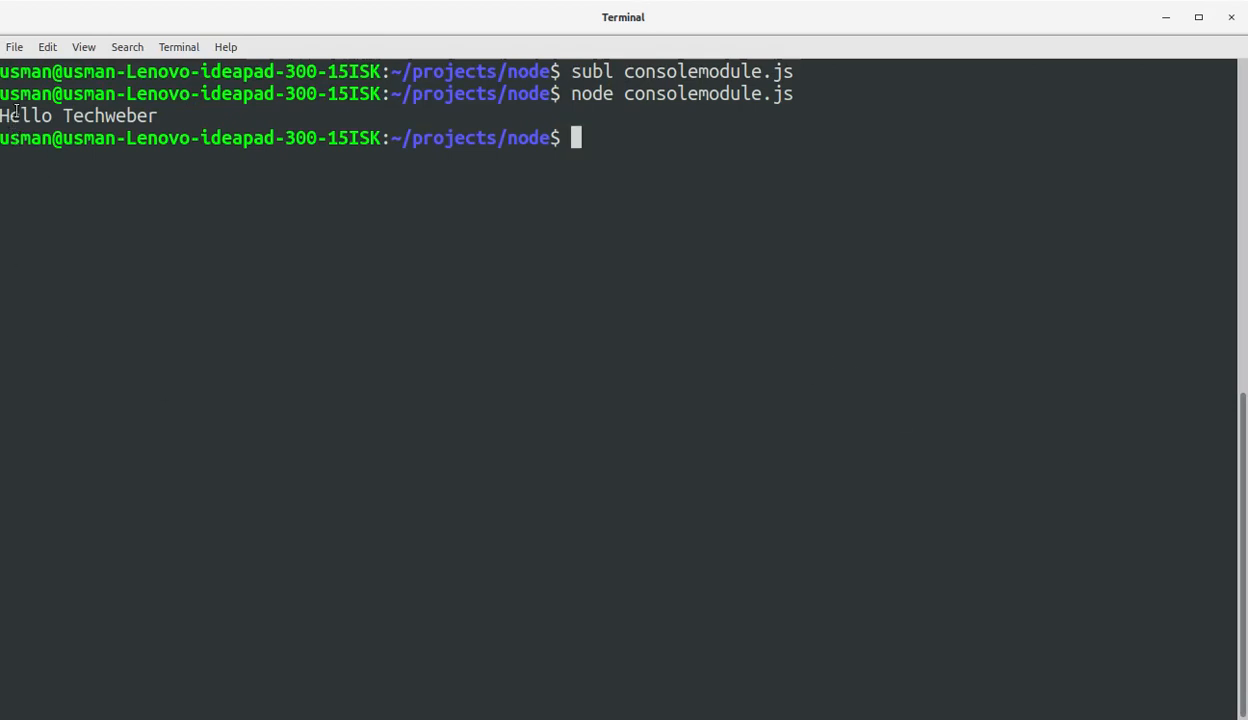
key(alt+Tab)
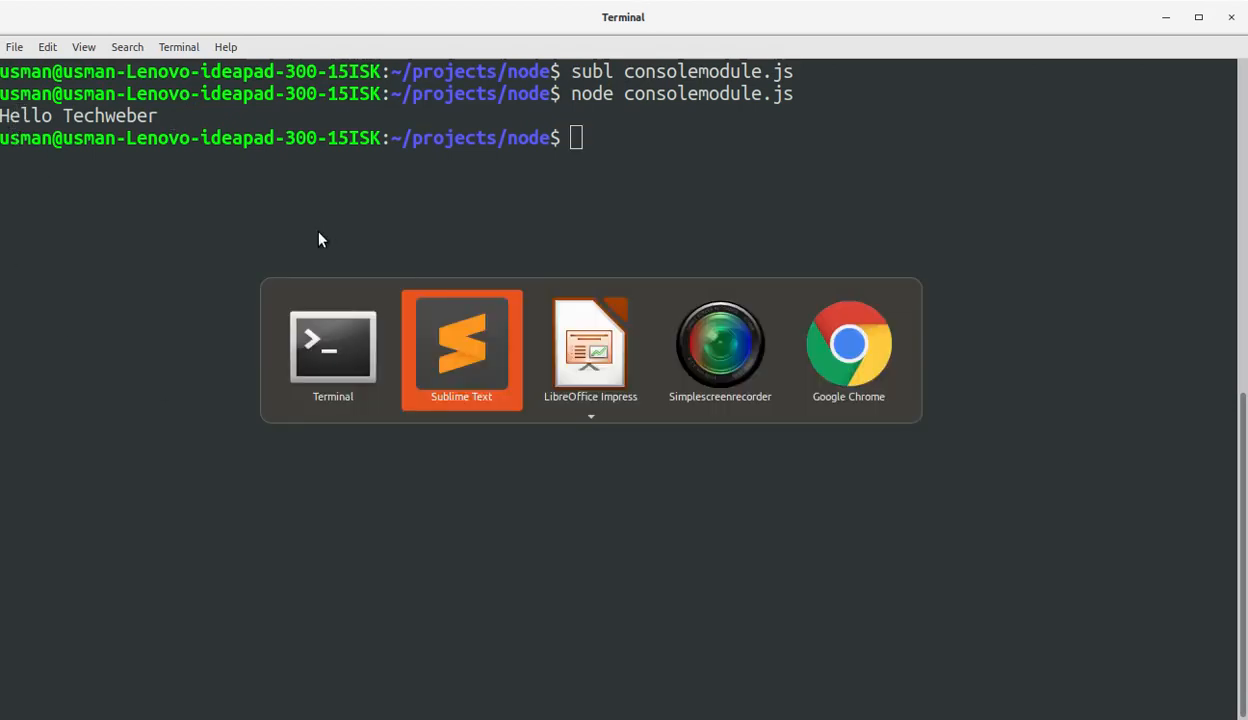
click(461, 350)
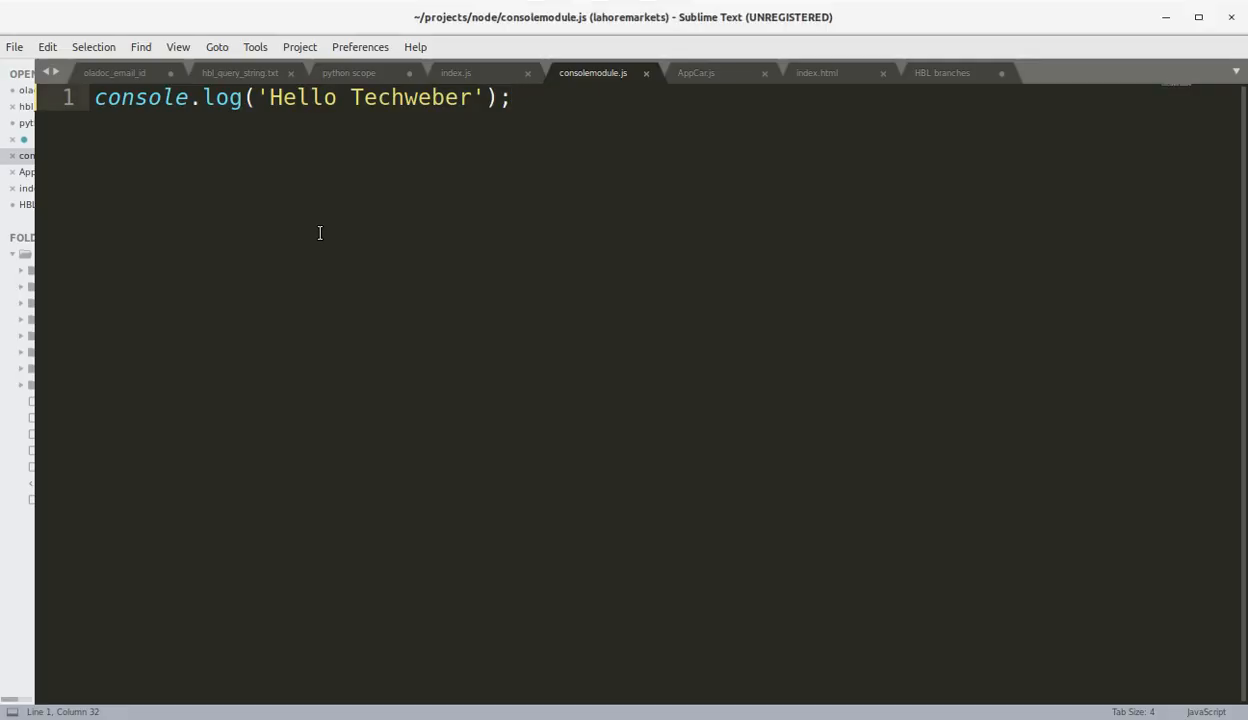
Step: Add console.error(new Error('Hell! This is a wrong method.')); on line 3
text(console.error()
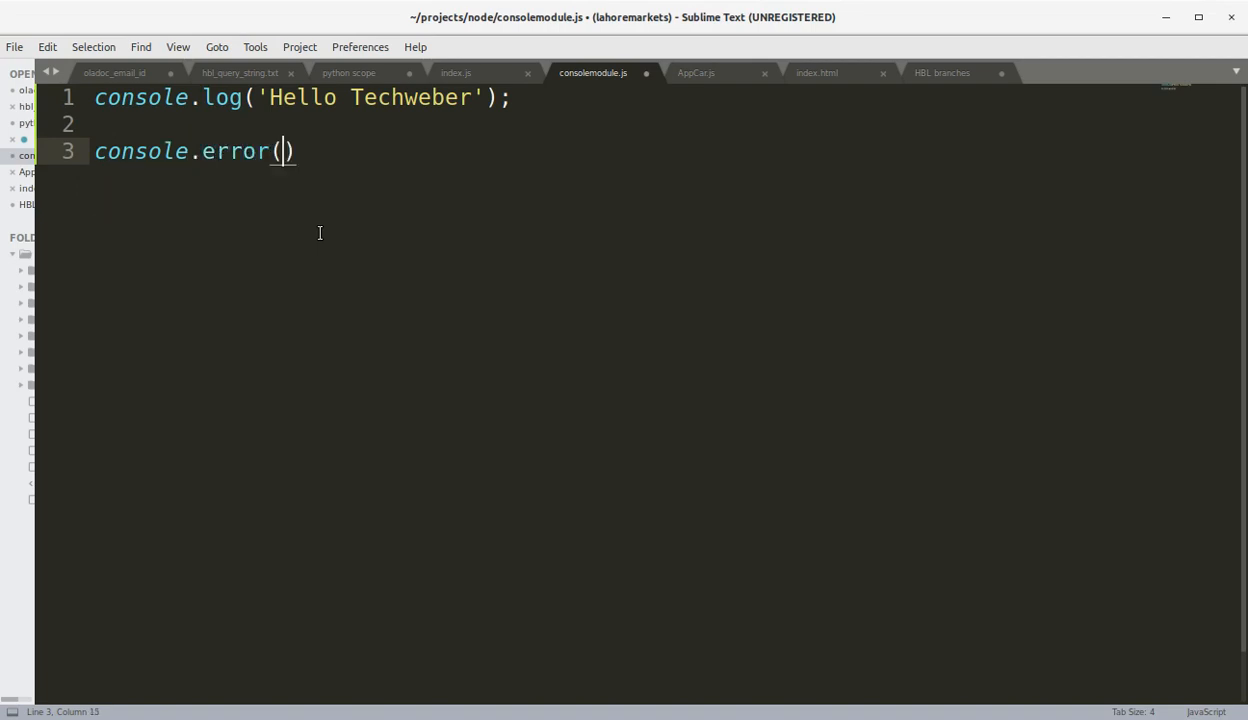
text(new Error('Hell! This is a)
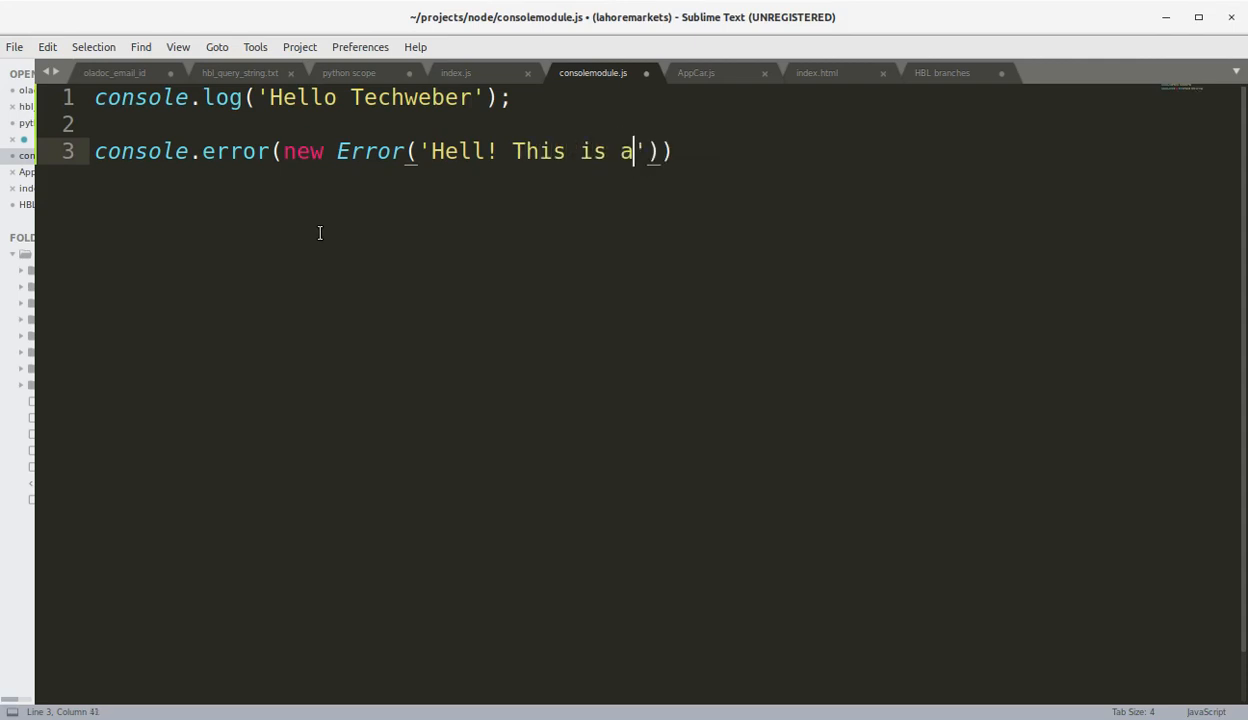
text(wrong)
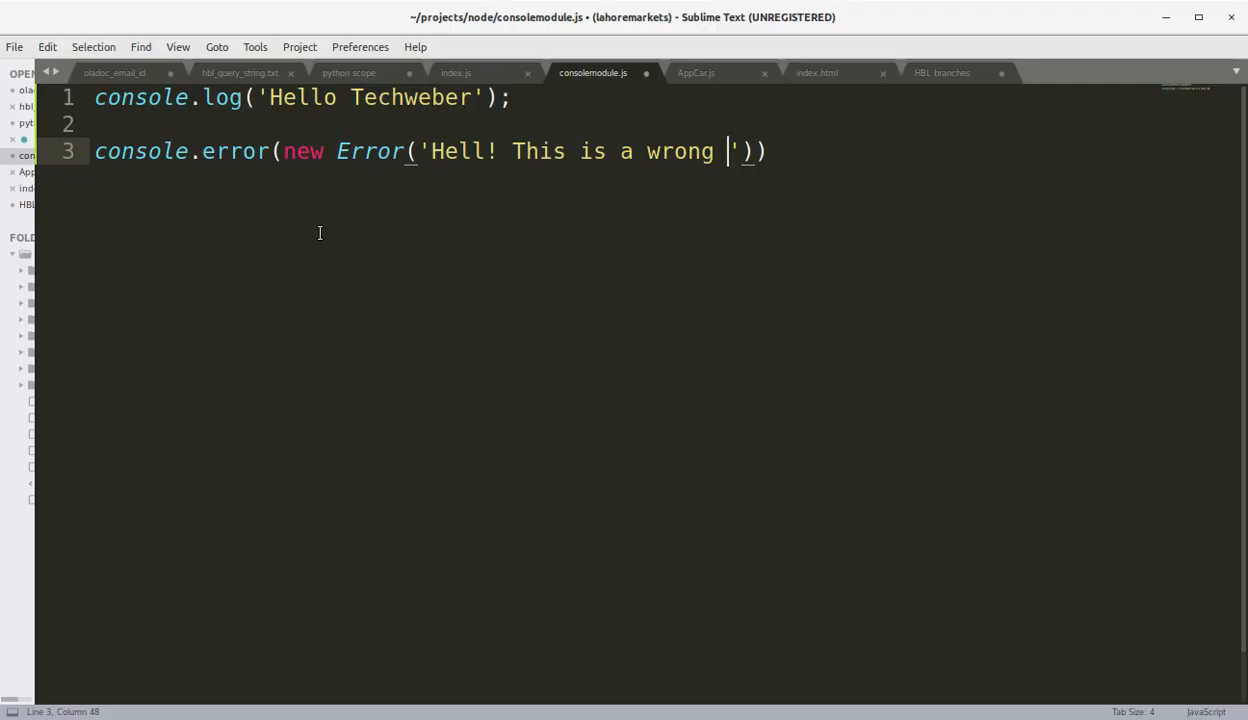
text(method.');)
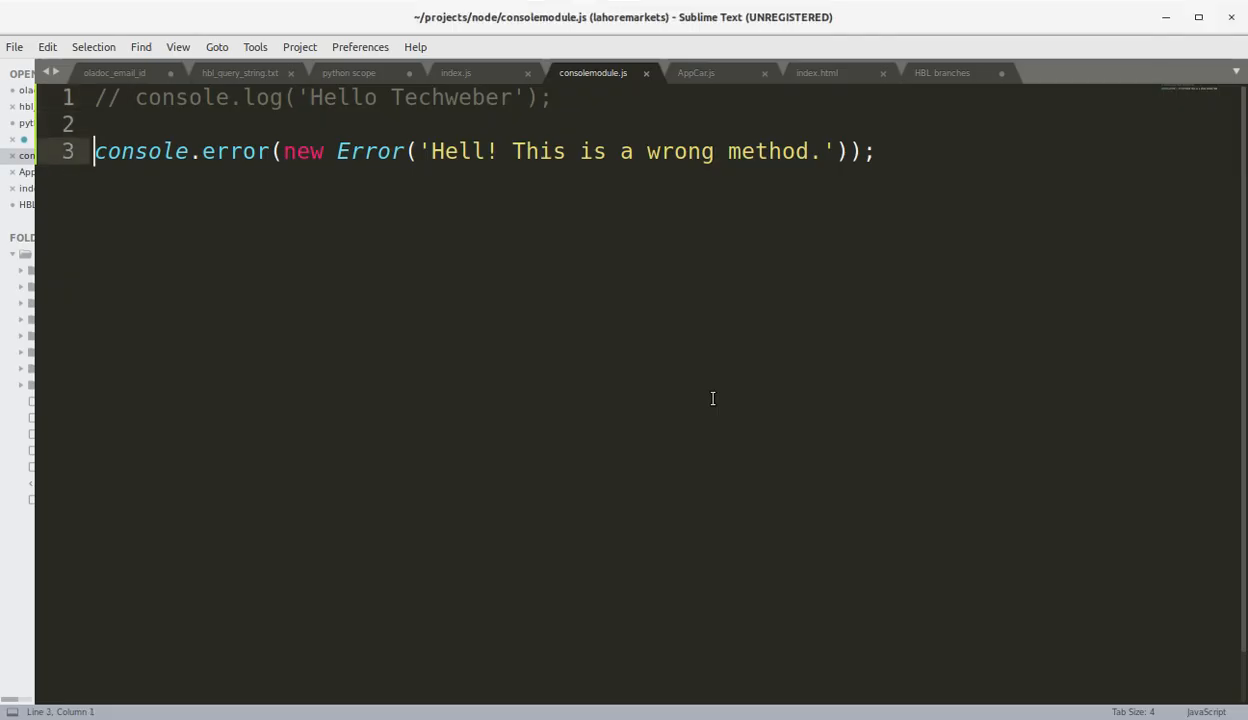
Step: Declare the constant name = 'John'
text(const name = '')
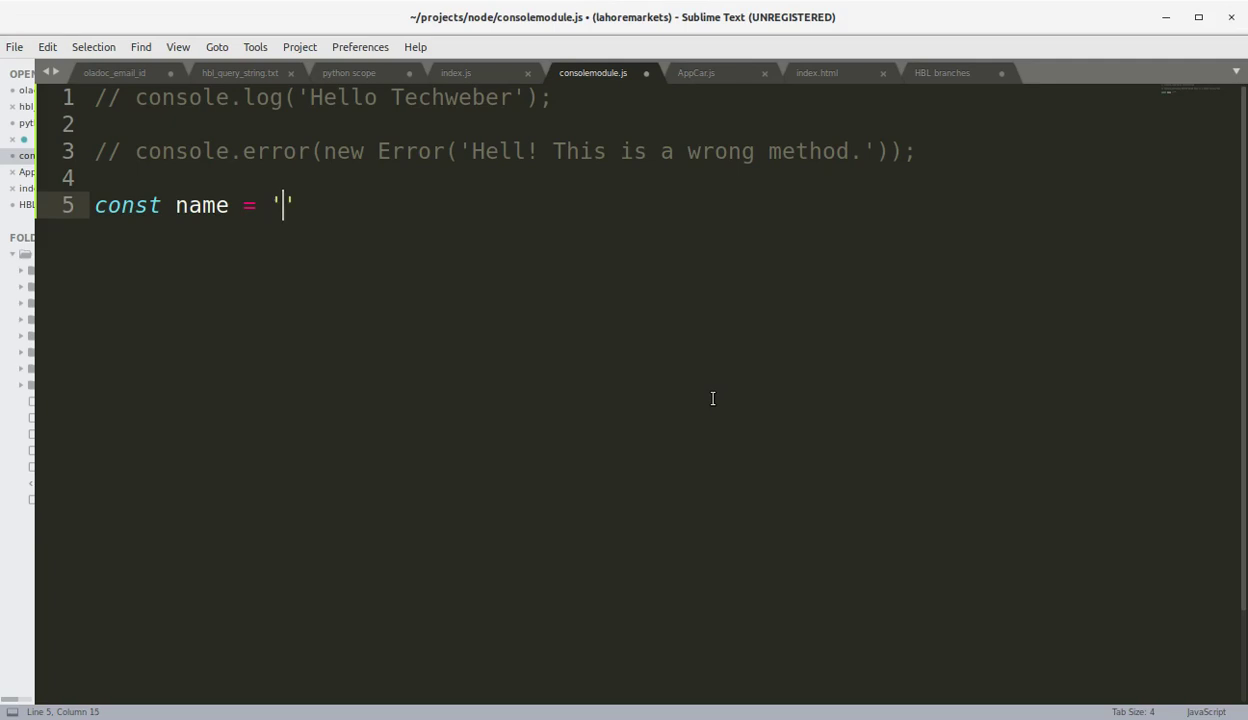
text(Joh)
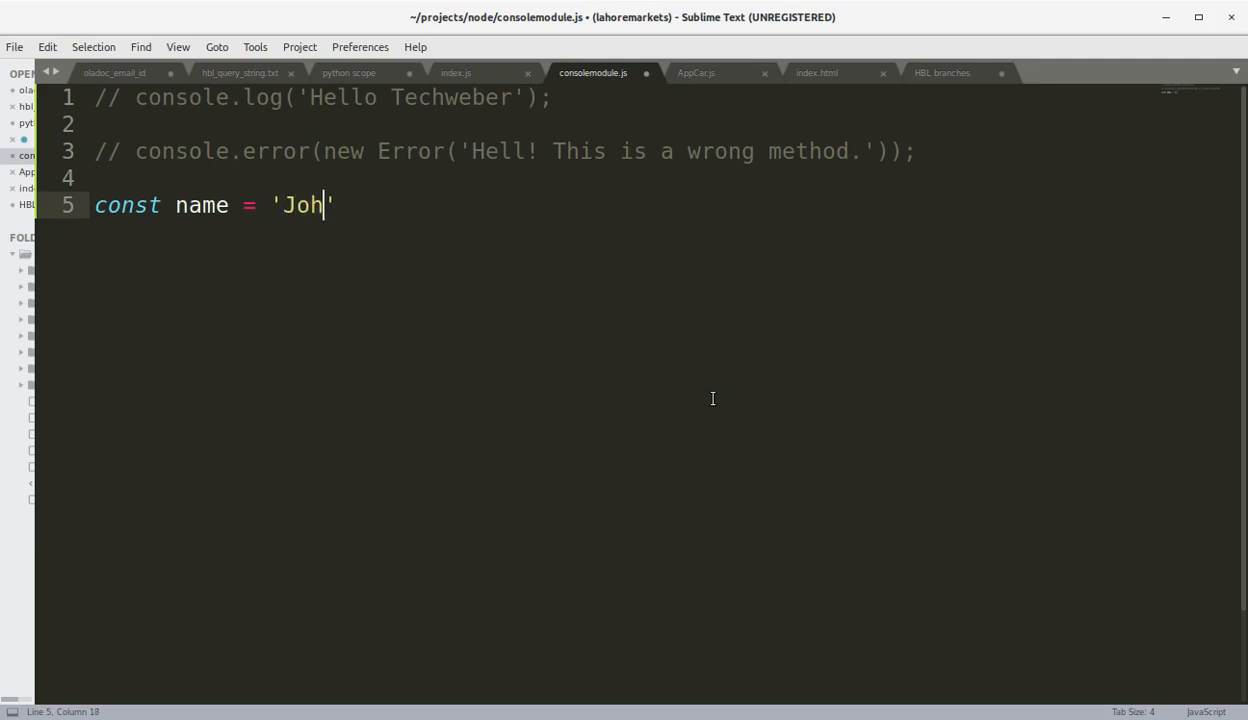
text(n';)
text(console.warn(`)
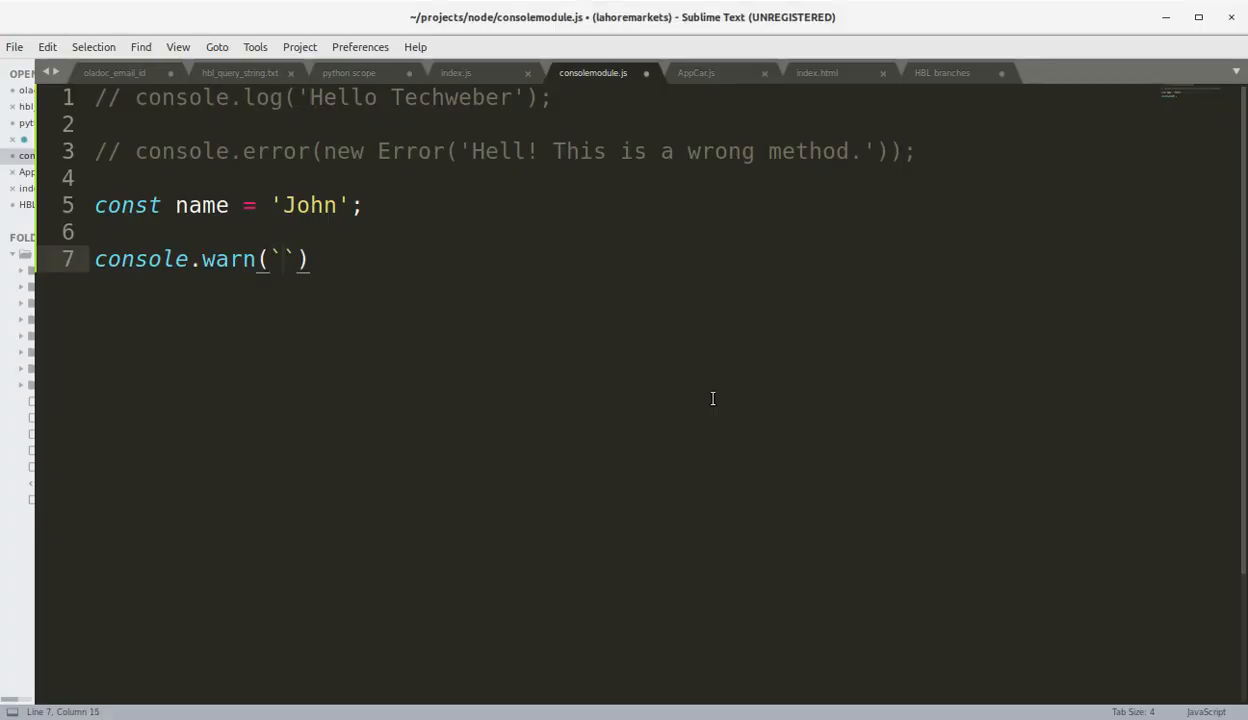
Step: Add a console.warn template string: Don't mess with me ${name}! Don't mess with me!
text(Dont)
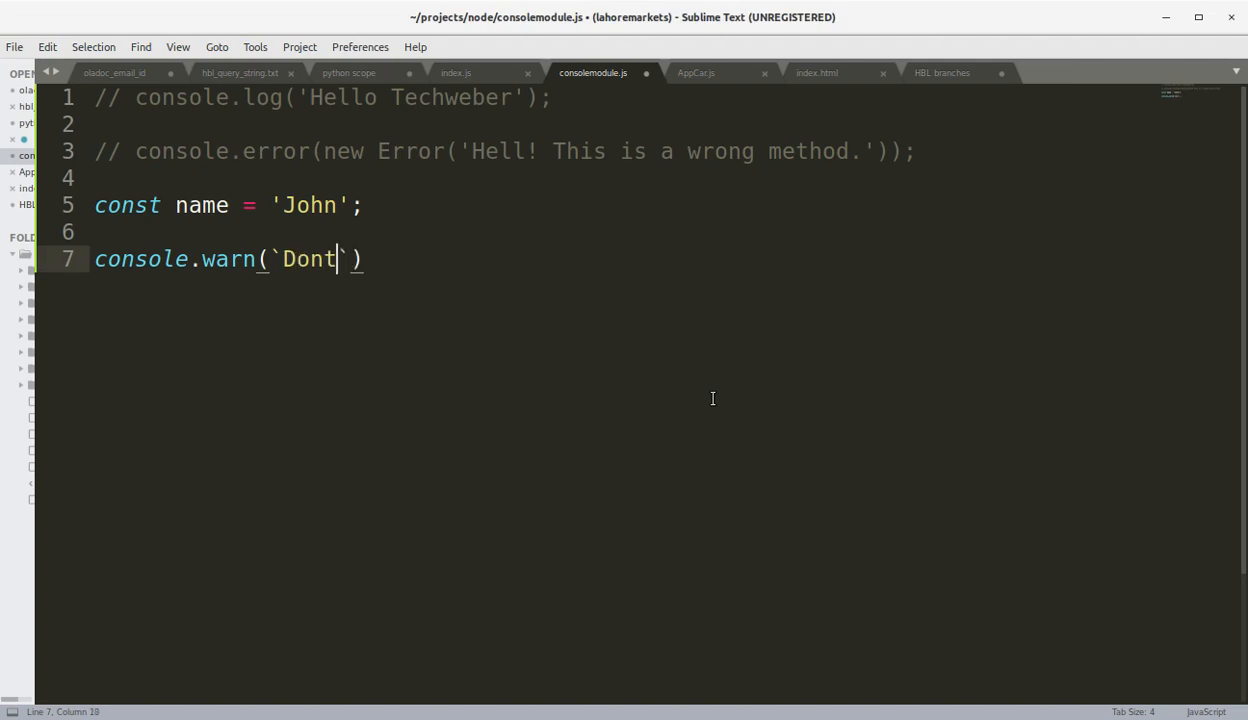
text('t mess with)
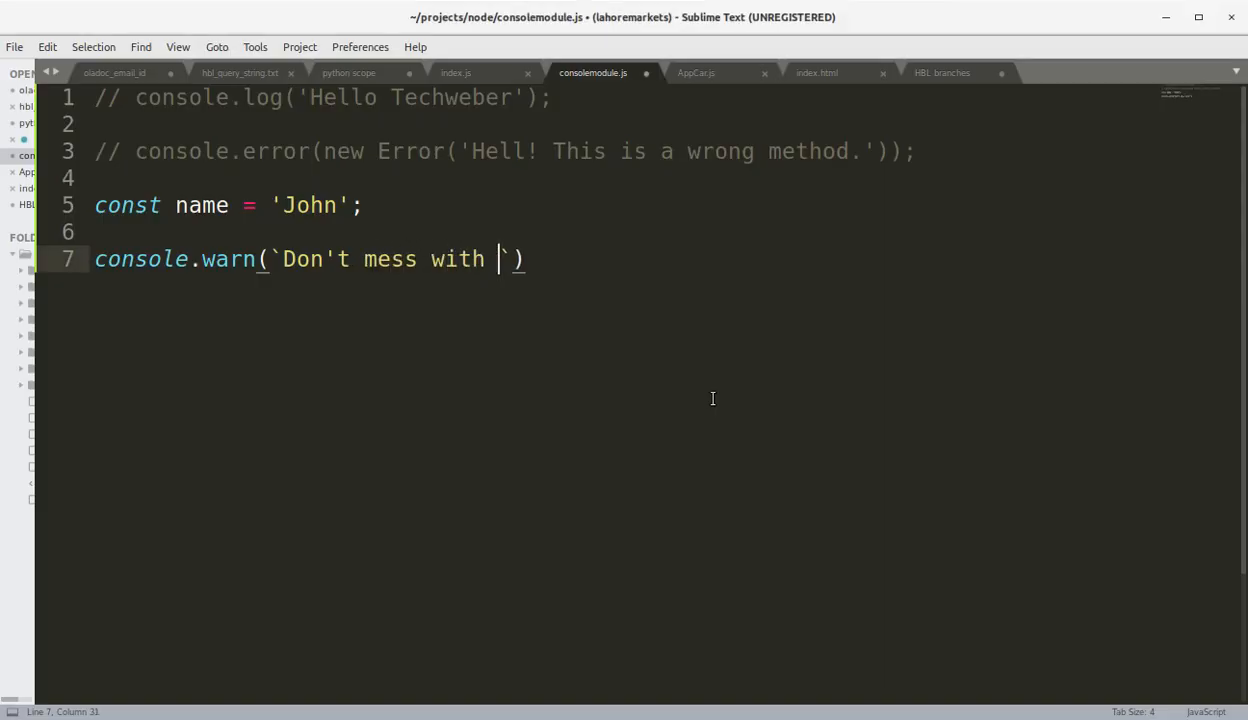
text(me $)
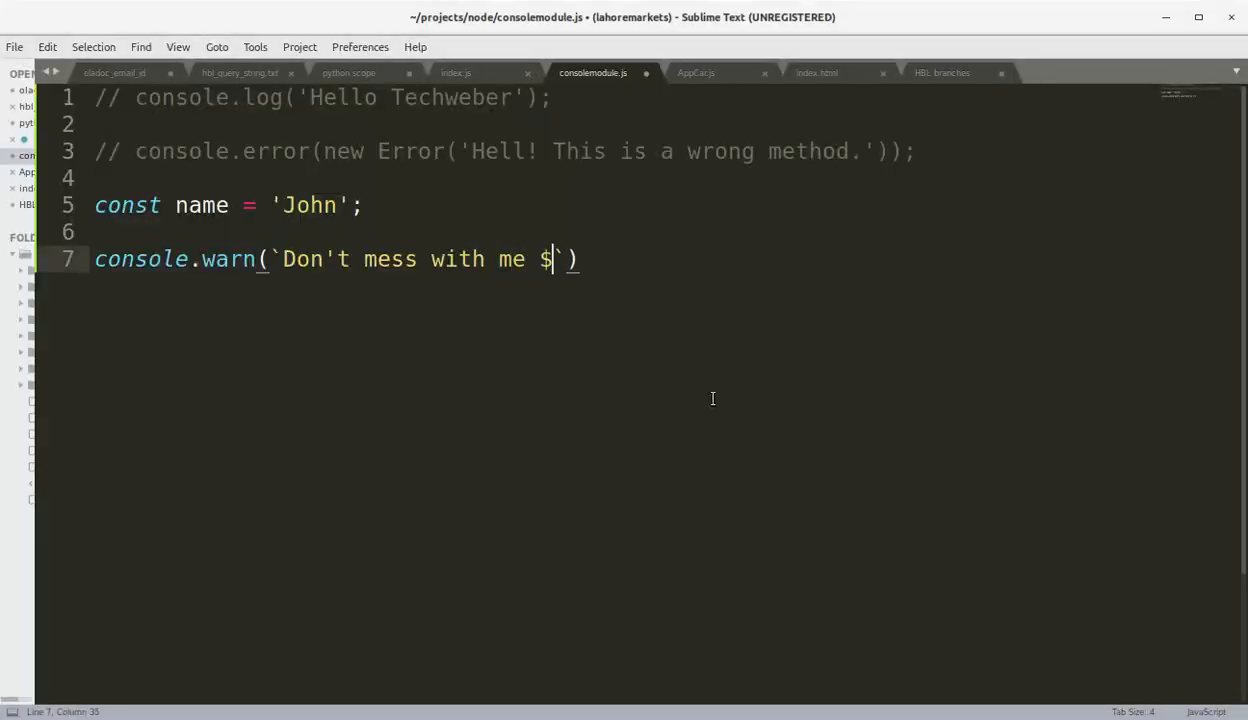
text({name})
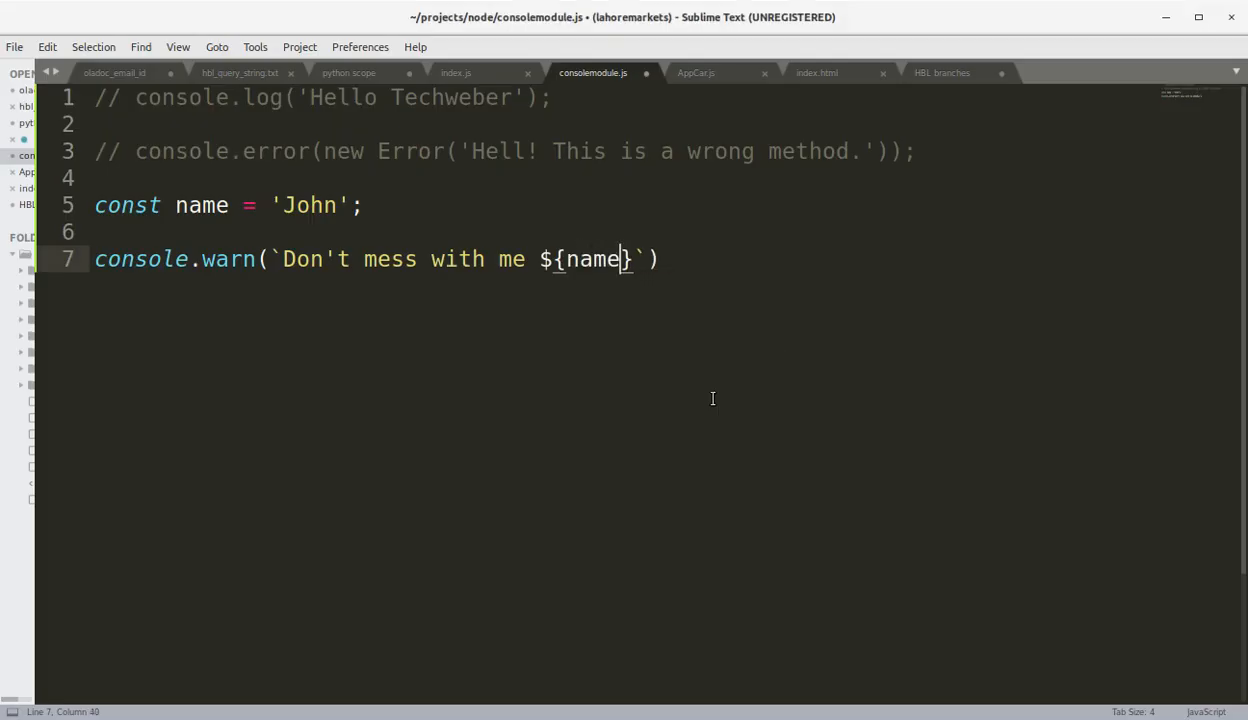
key(right)
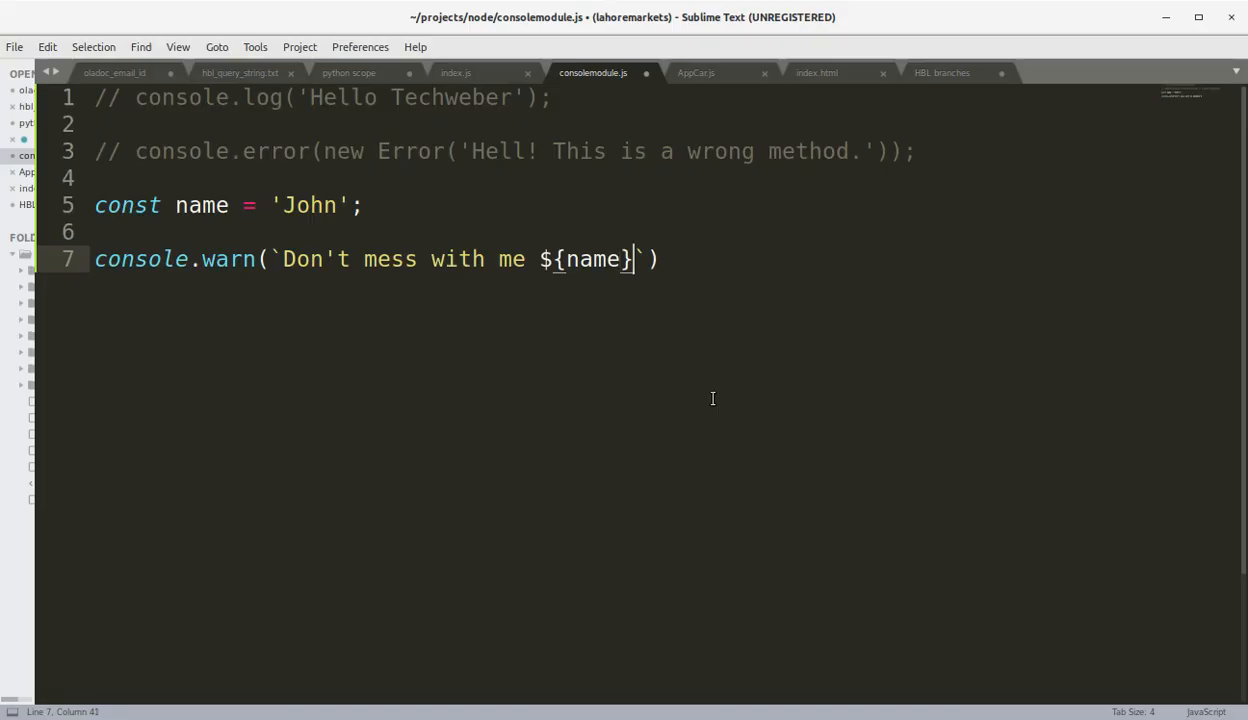
text(! D)
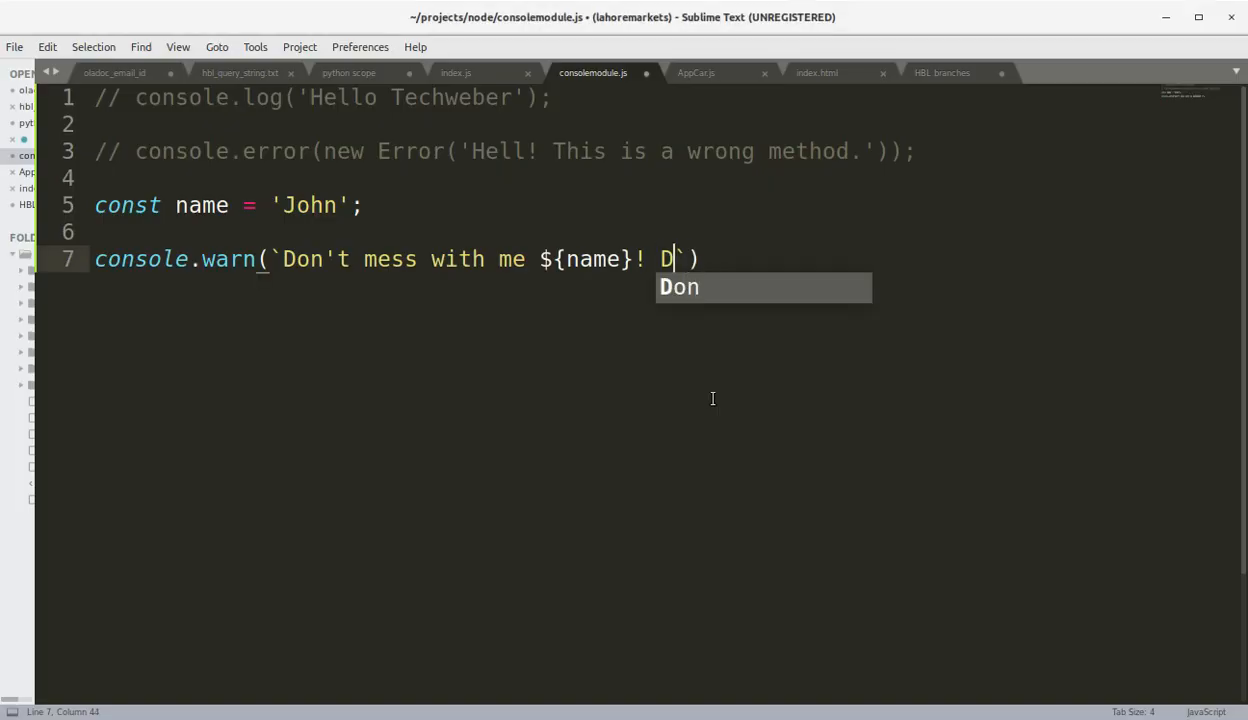
text(on't m)
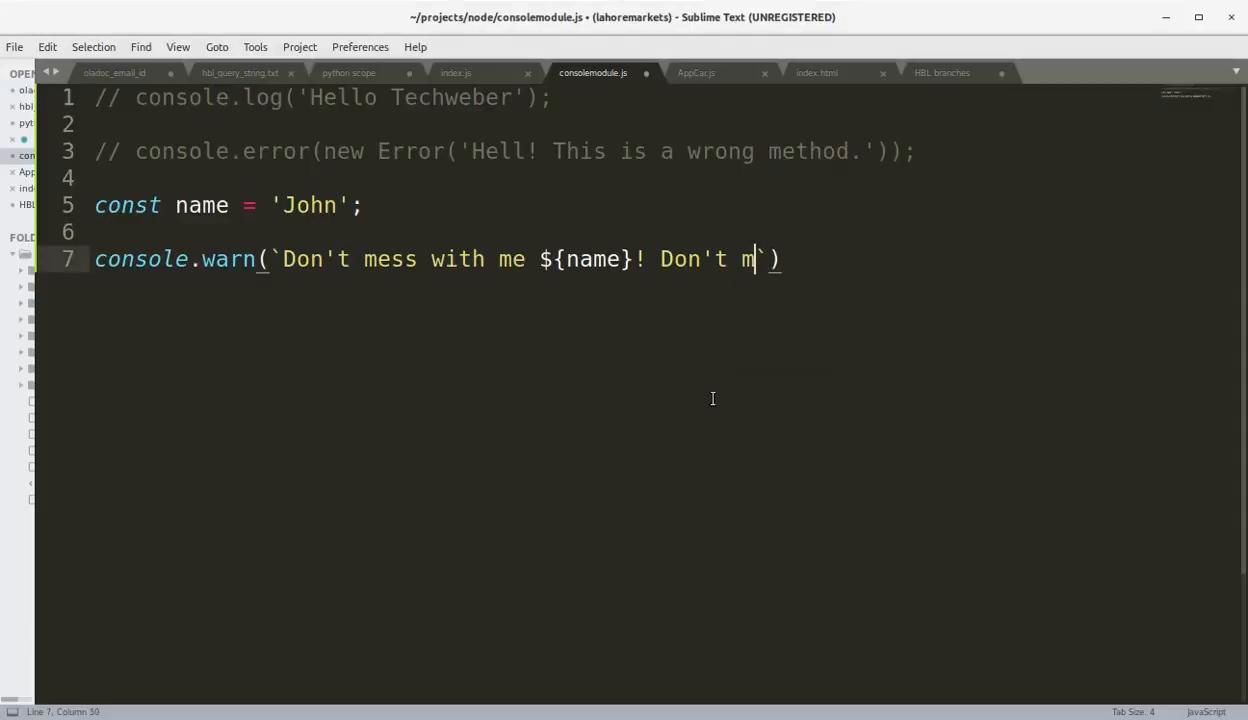
text(ess with me)
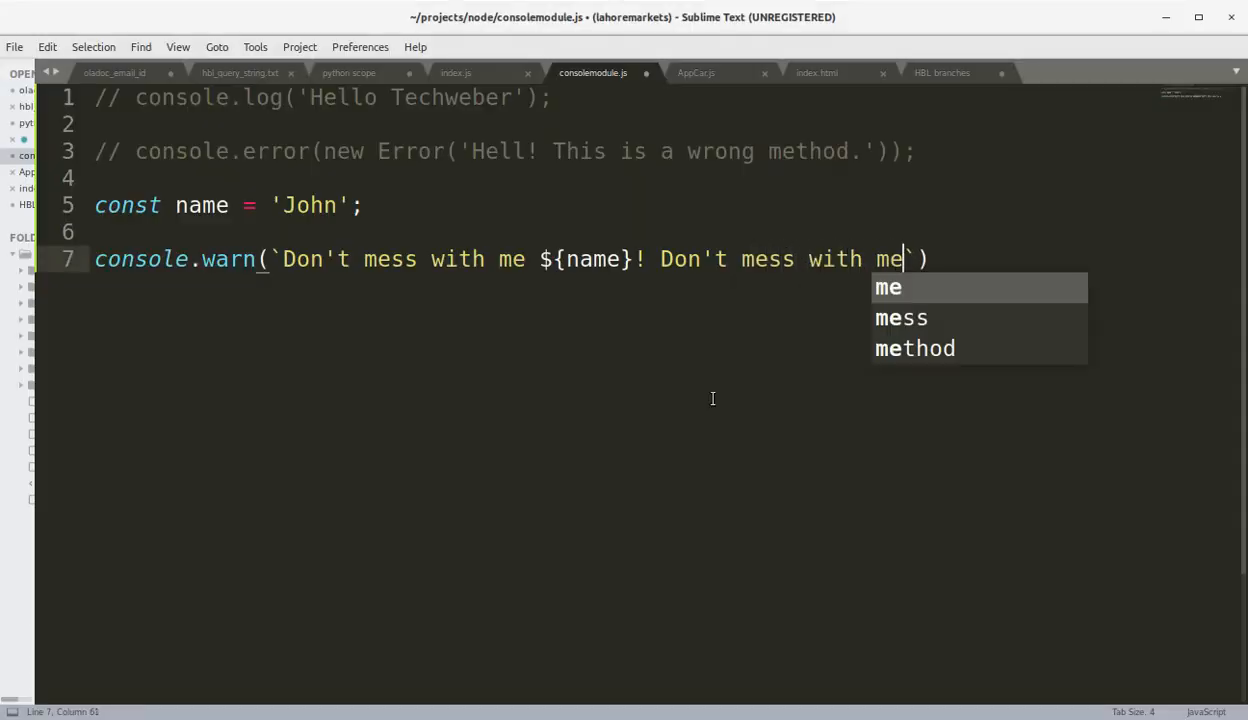
text(!)
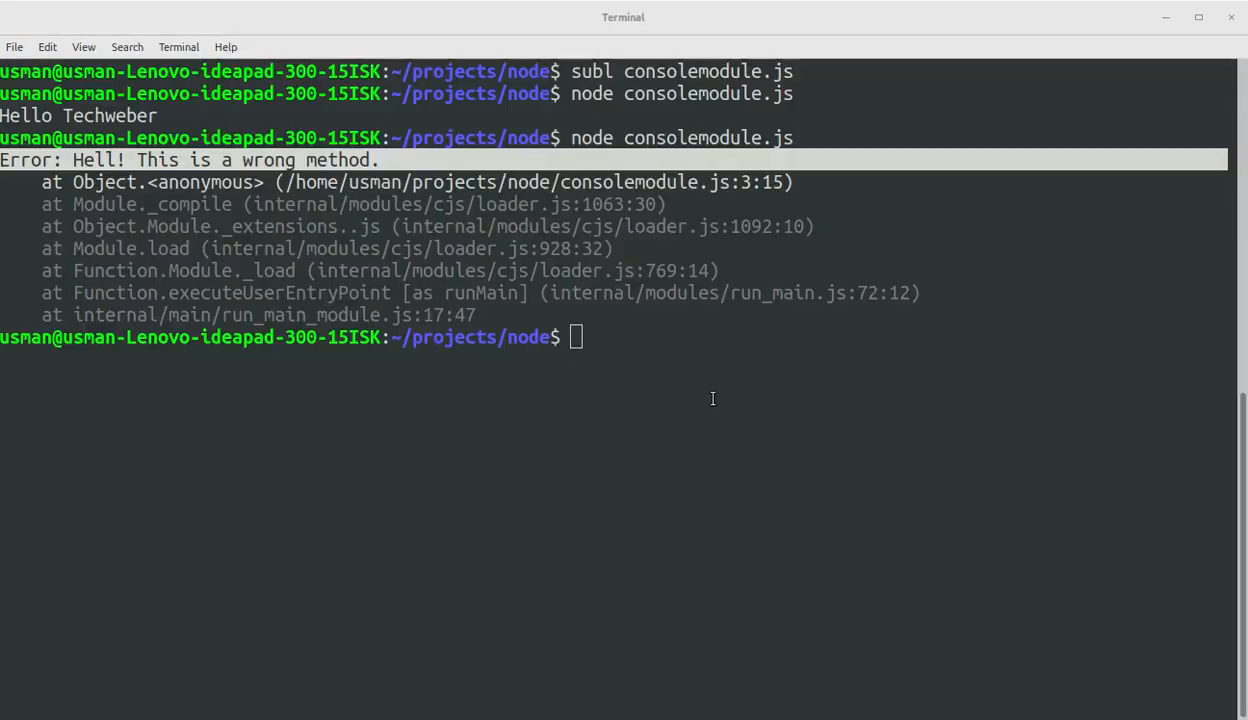
Step: Rerun node consolemodule.js to print the John warning
key(Return)
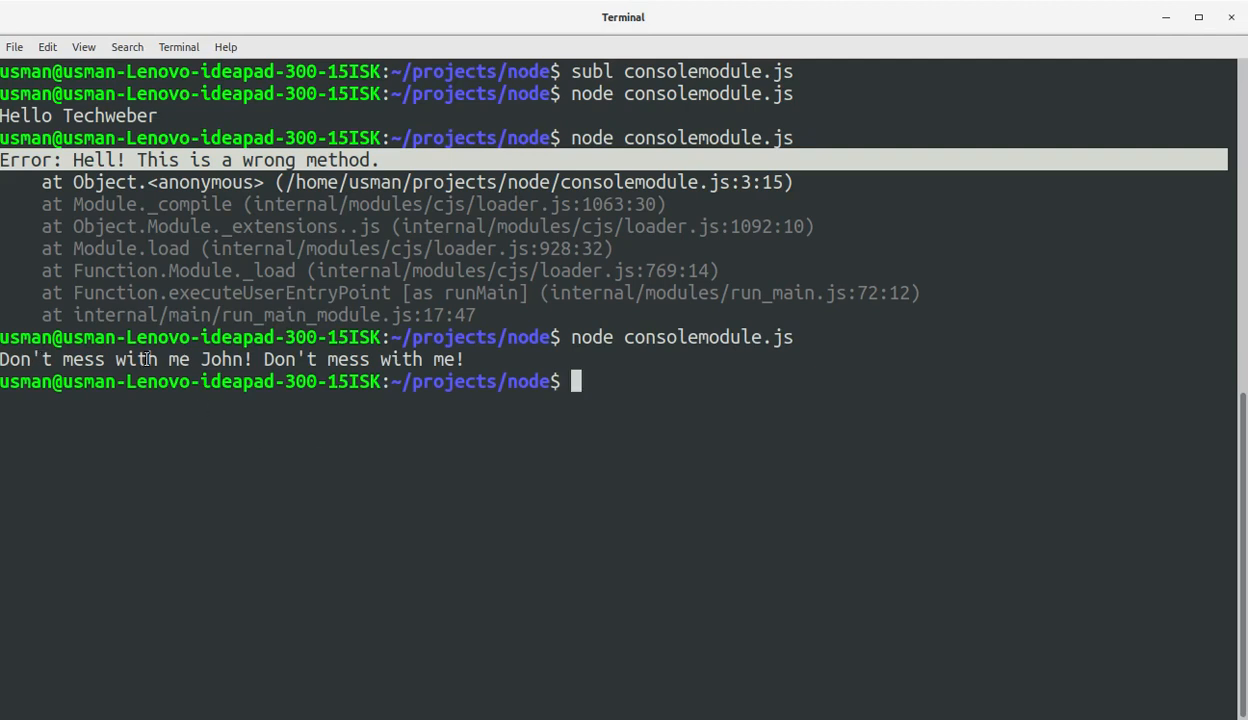
mouse_move(457, 490)
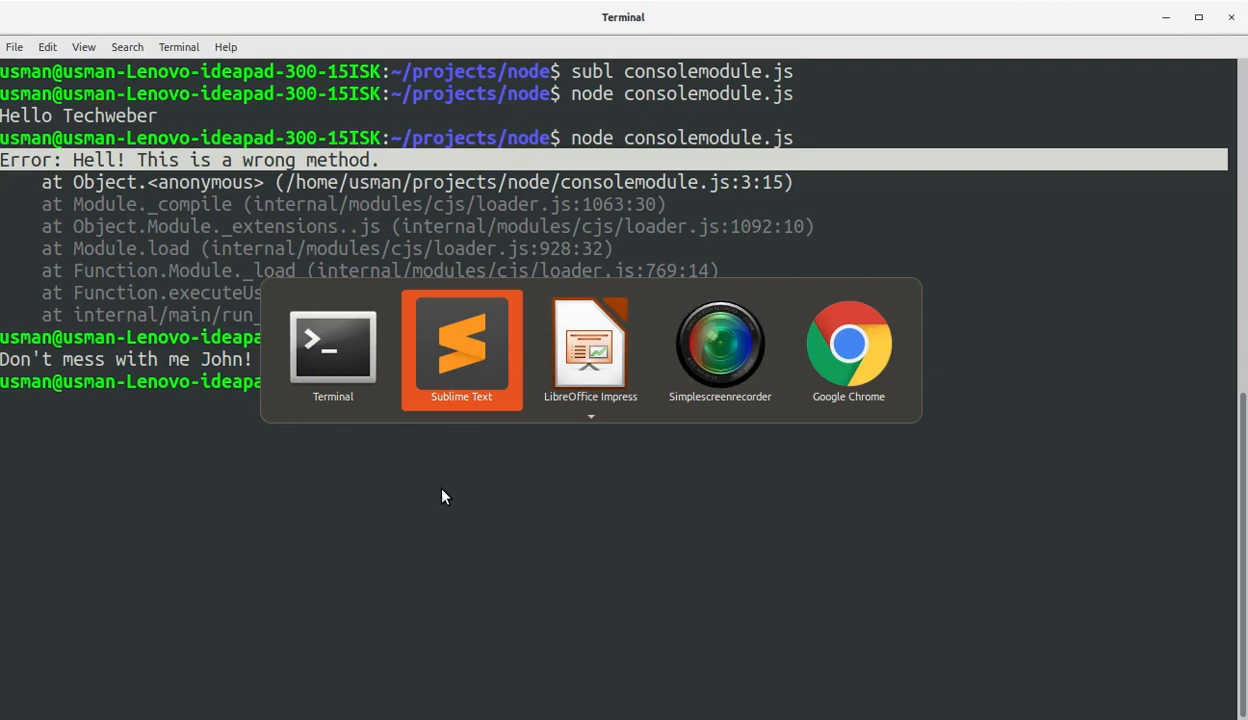
Step: Switch to the Node.js Console slide in LibreOffice Impress
click(590, 345)
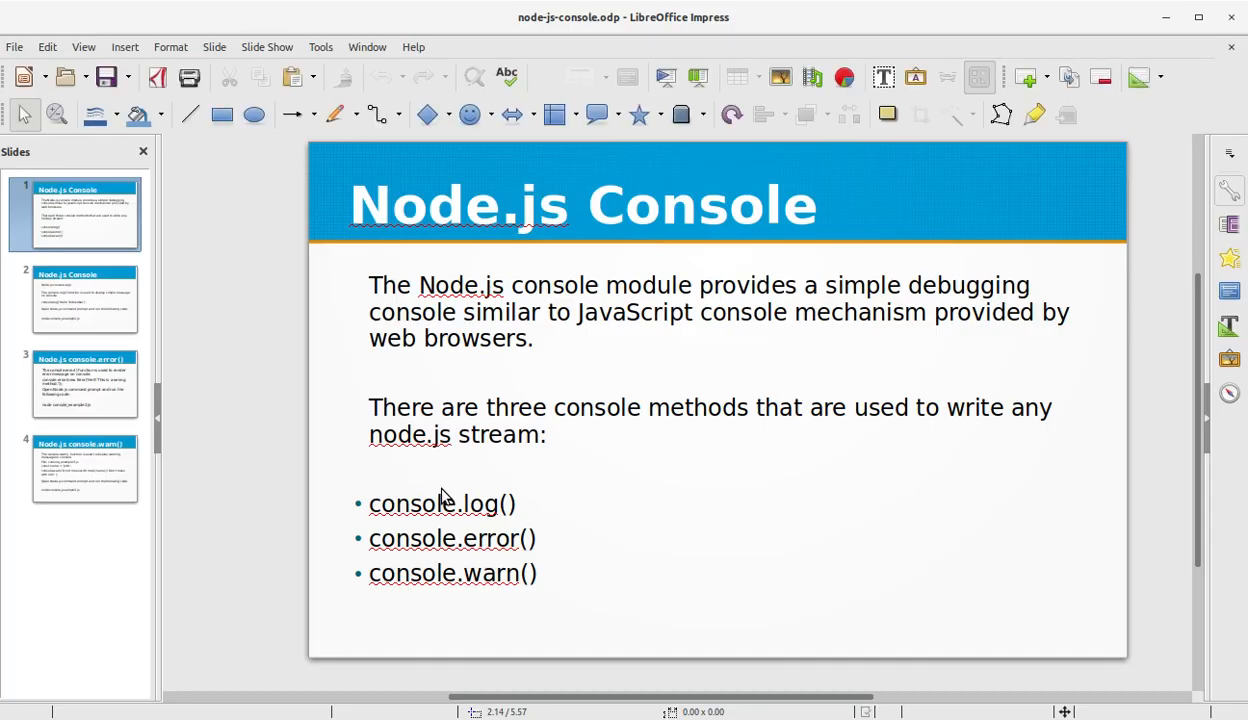